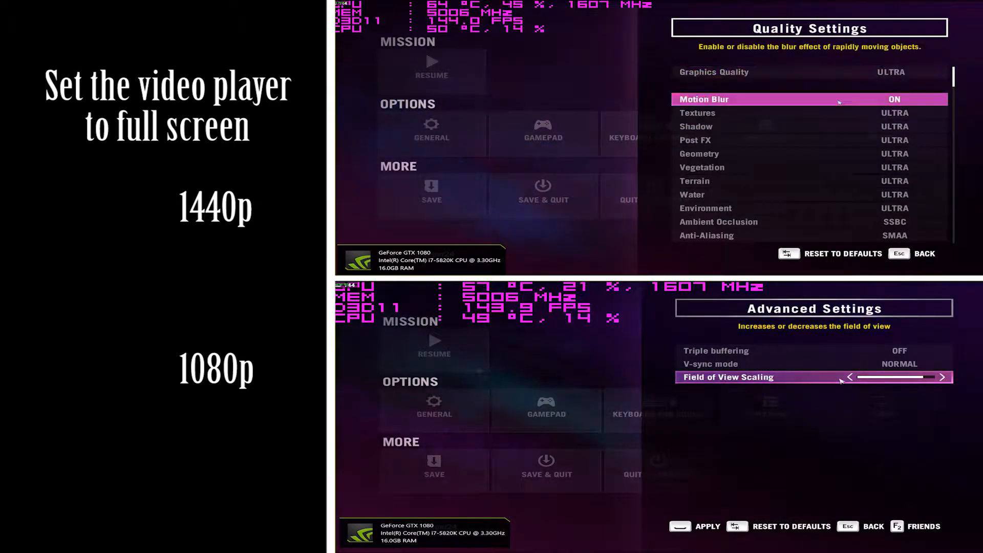
- Confirm YES to keep the current 1920 x 1080 video settings and resume 1440p gameplay
scroll("down", 3)
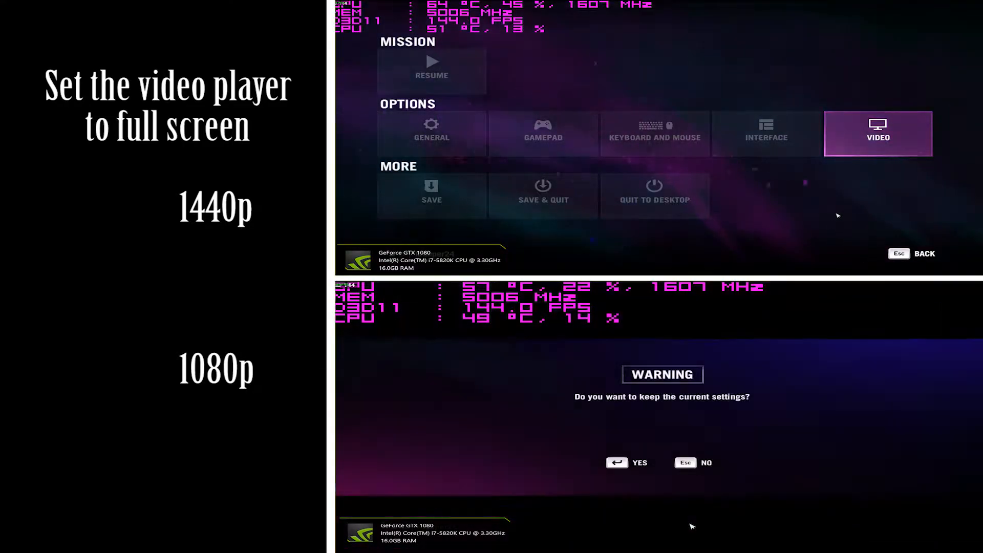
left_click(628, 463)
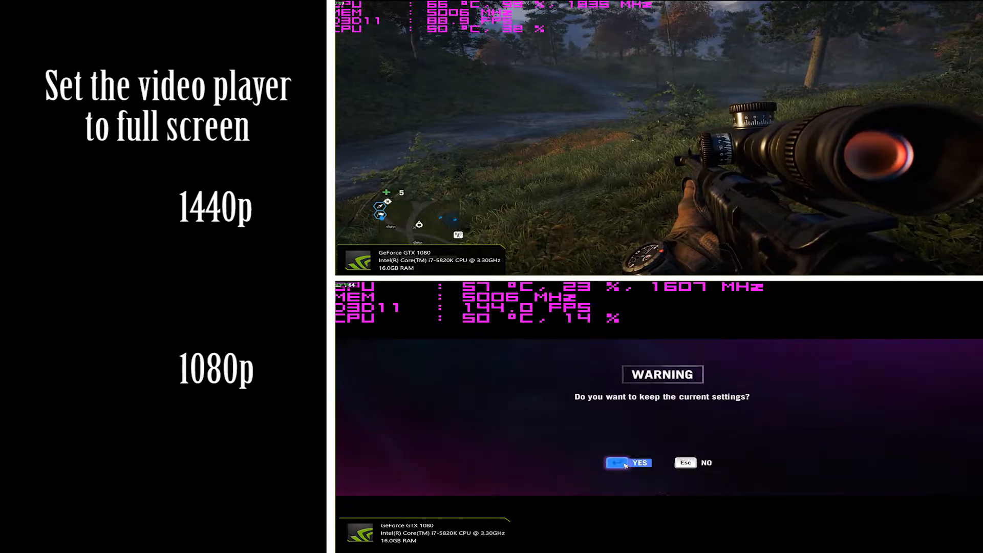
left_click(627, 463)
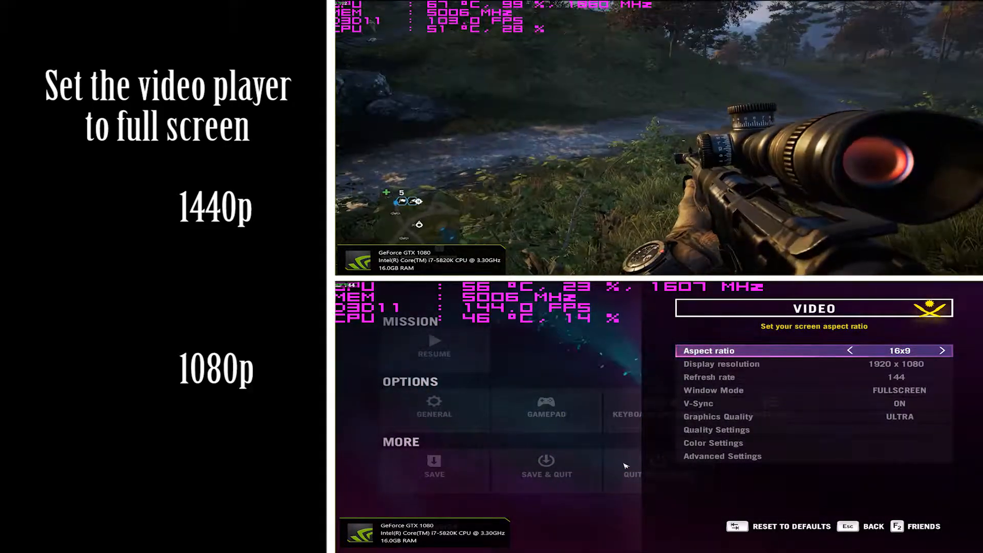